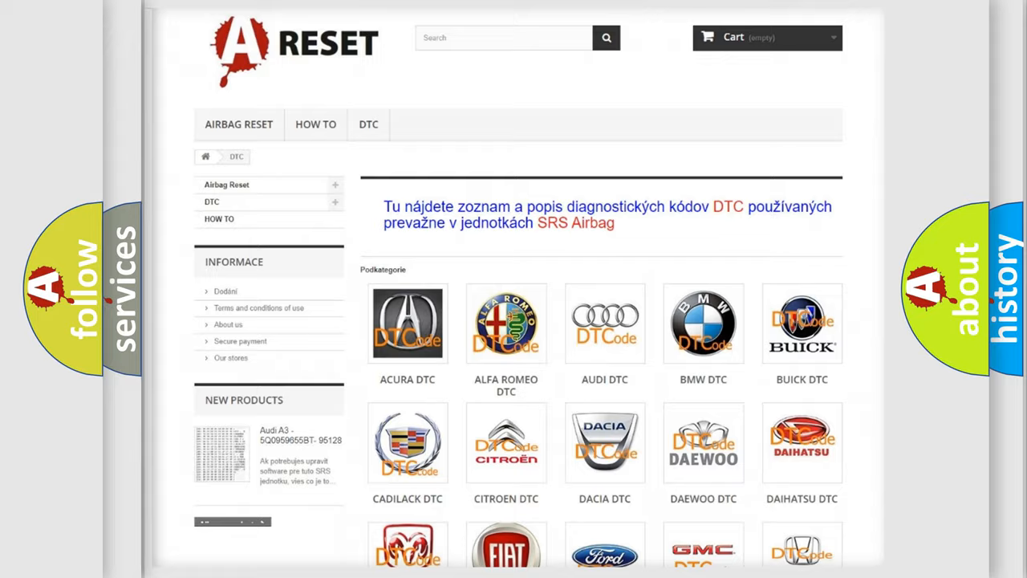
- Show the Infiniti DTC code list and browse down and back up through its codes
scroll("down", 3)
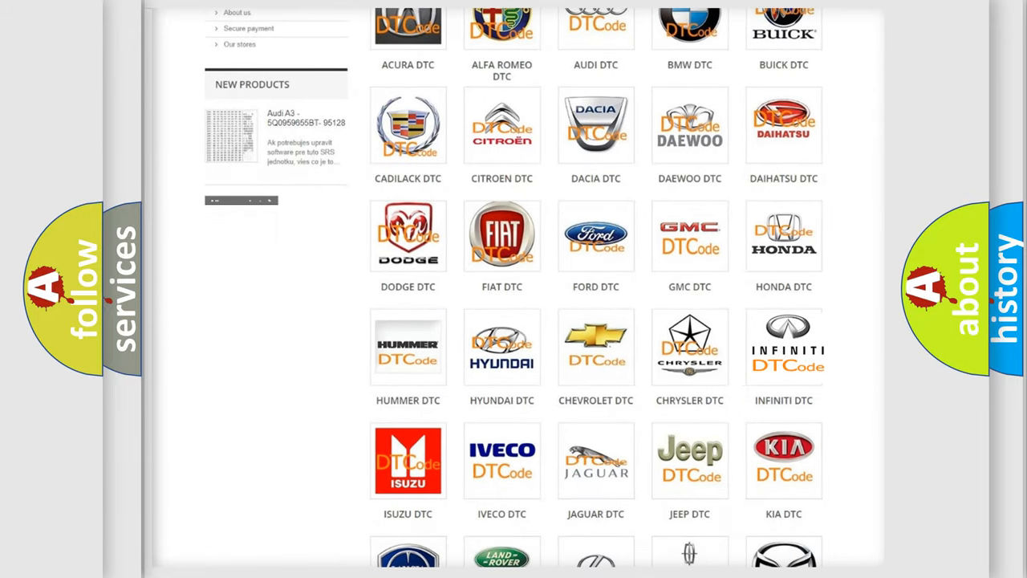
left_click(783, 345)
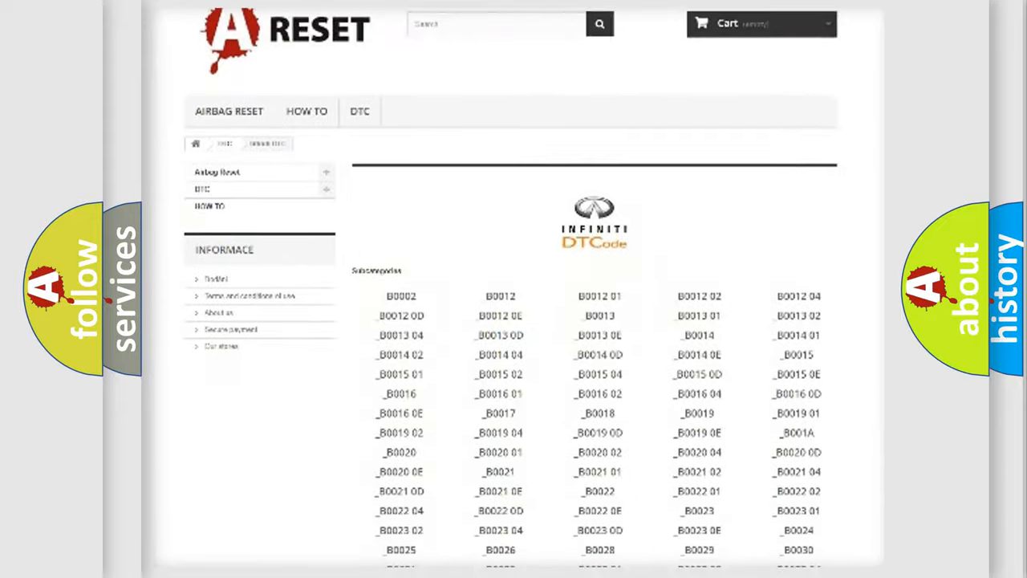
scroll("down", 3)
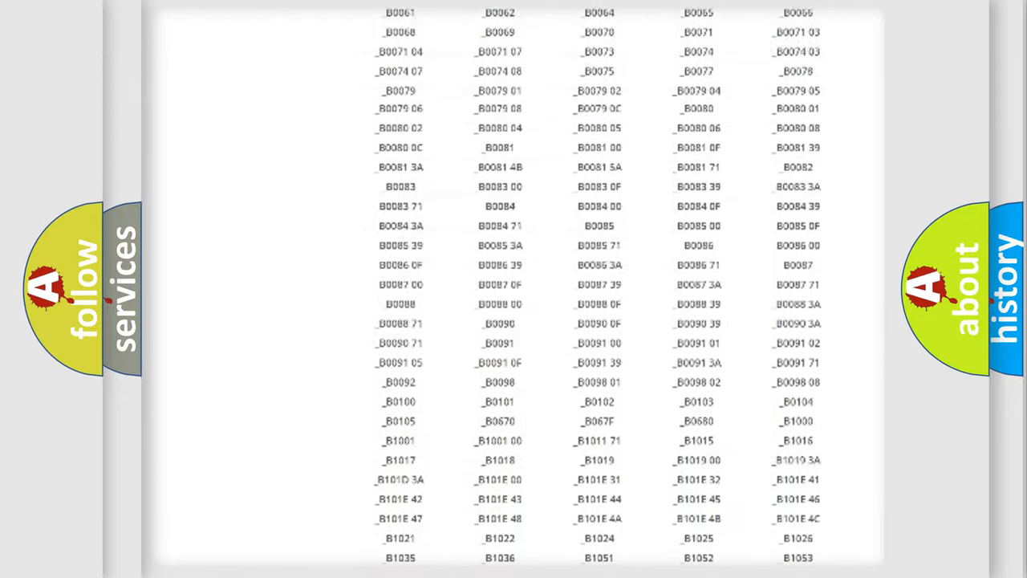
scroll("up", 3)
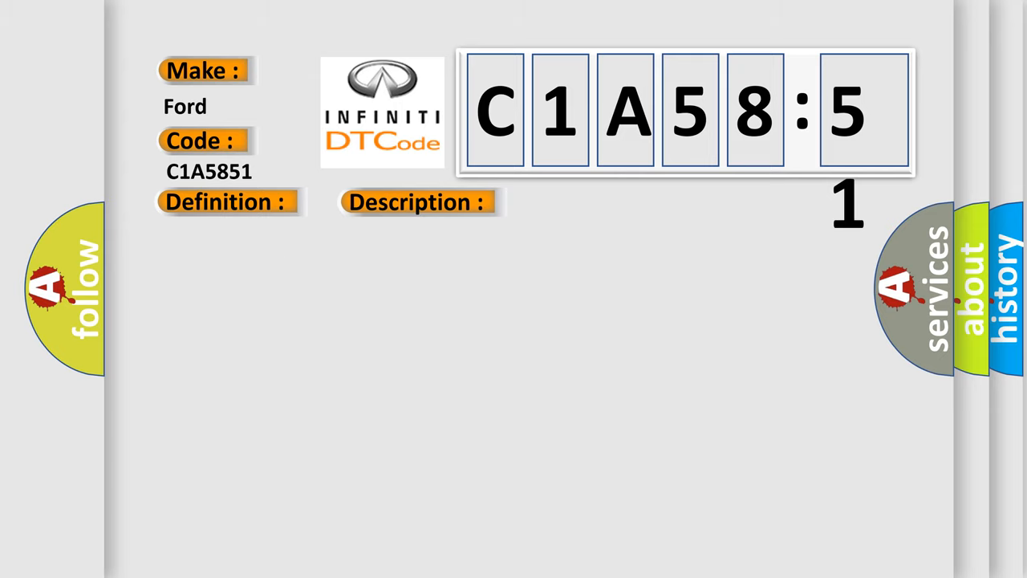
- Reveal the C1A5851 entry's make Ford, definition, description and cause text
left_click(417, 202)
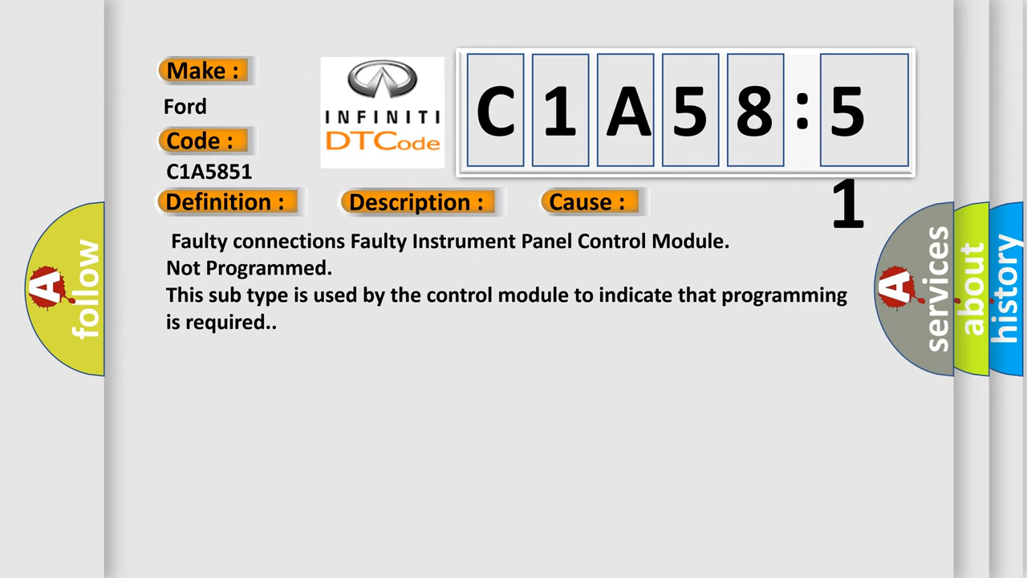